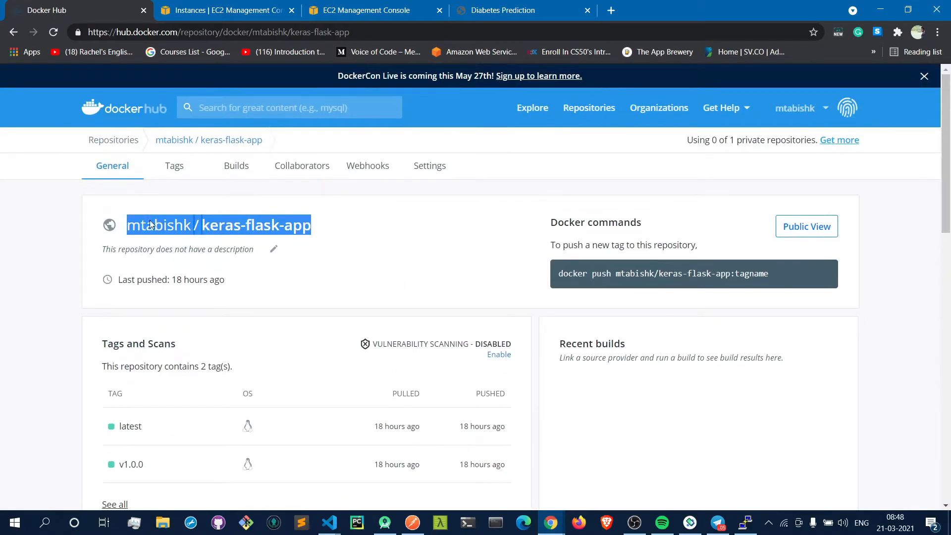
- Scroll through the project readme and highlight the word API
left_click(72, 210)
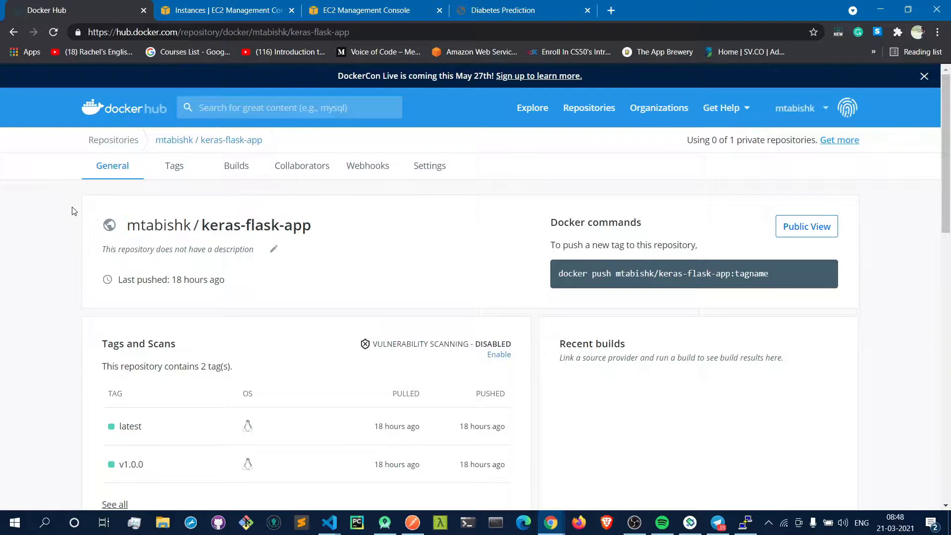
scroll("down", 3)
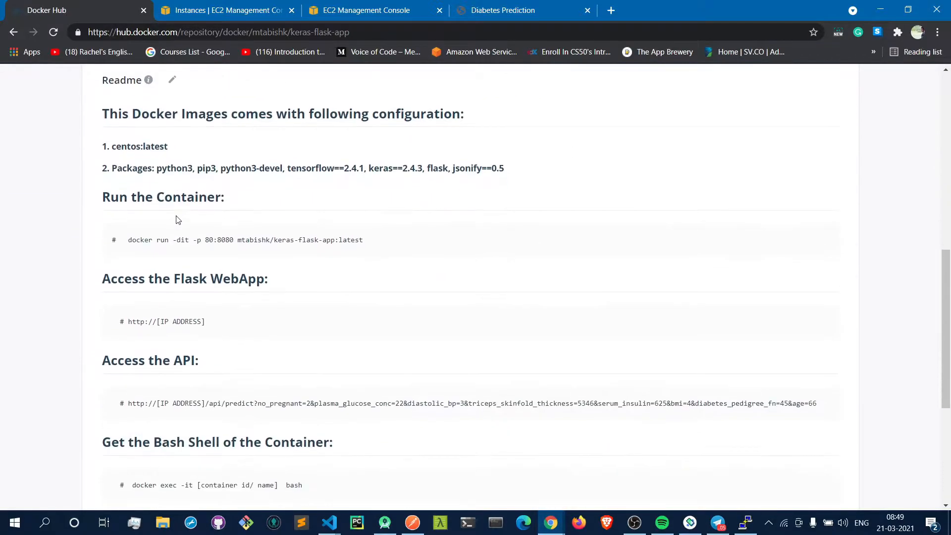
scroll("down", 3)
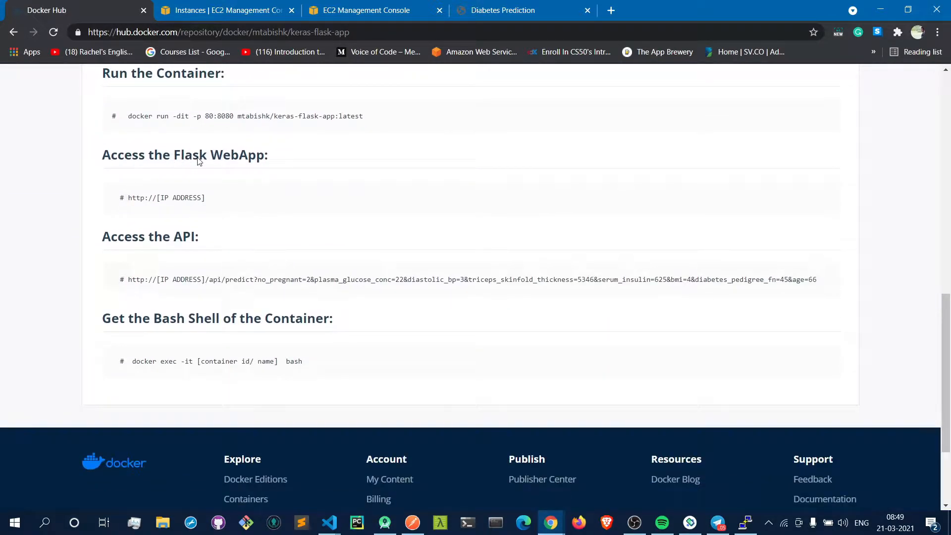
mouse_move(148, 240)
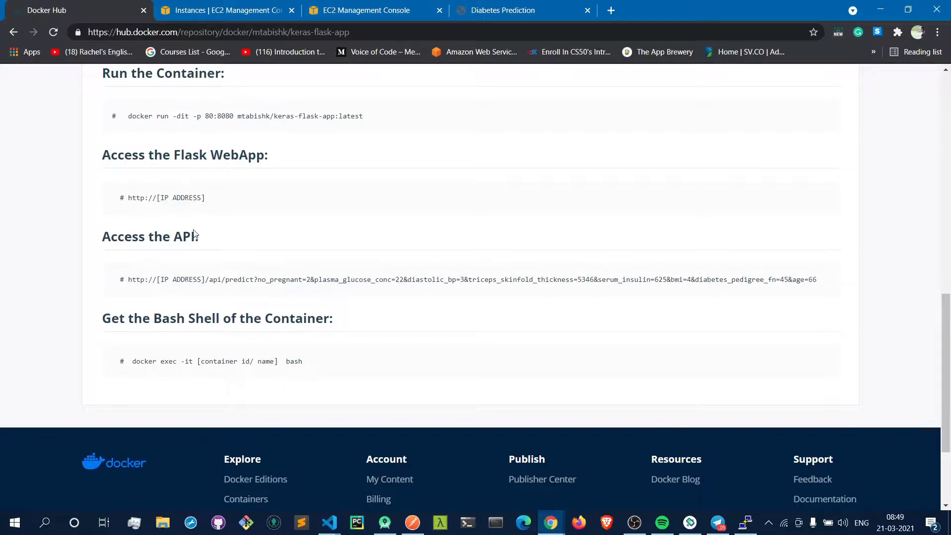
scroll("down", 3)
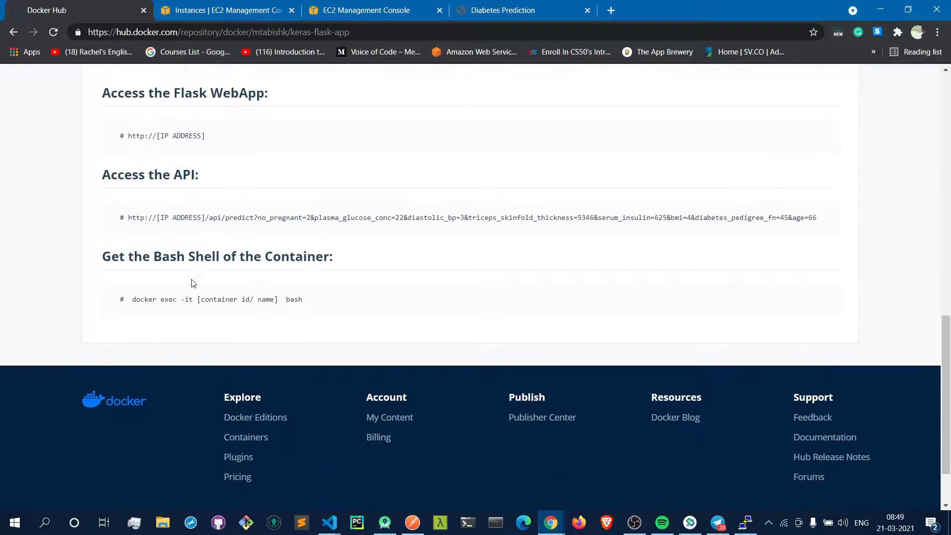
mouse_move(178, 178)
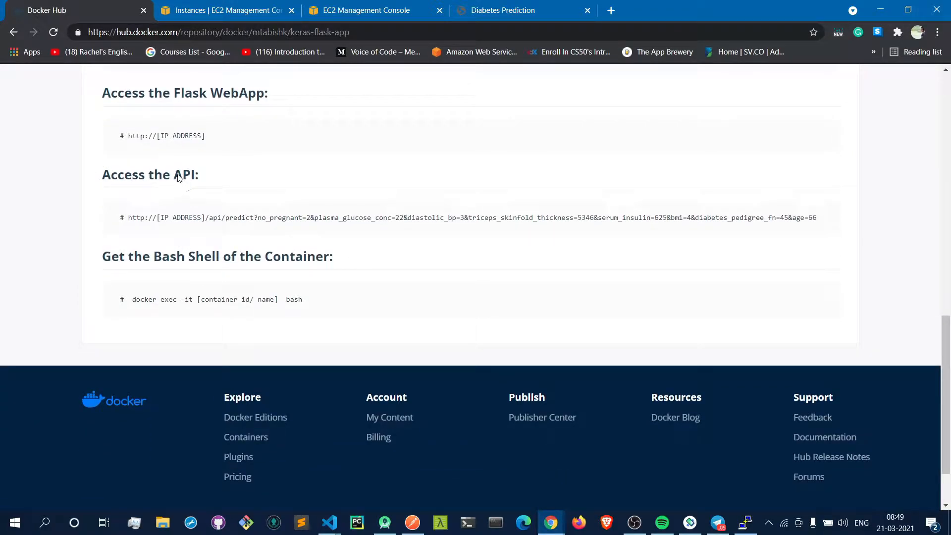
double_click(184, 175)
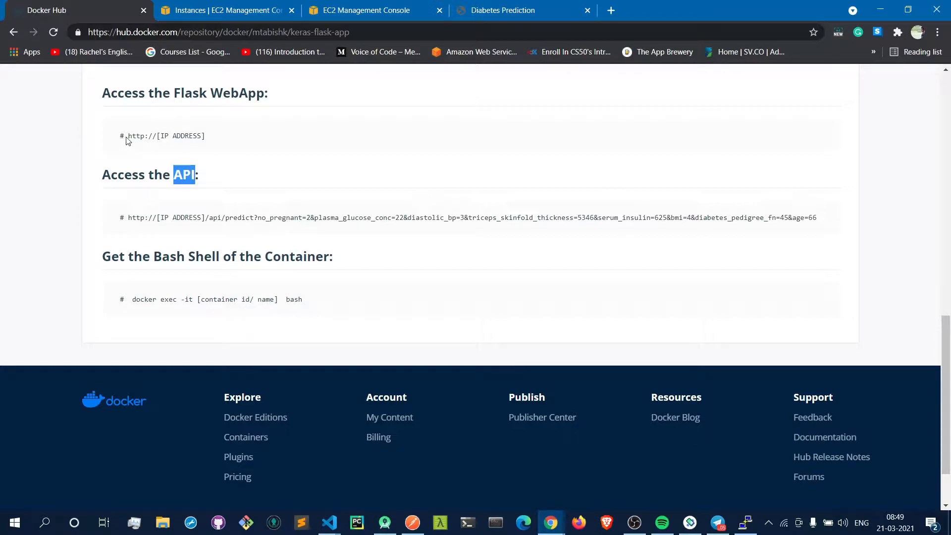
scroll("up", 3)
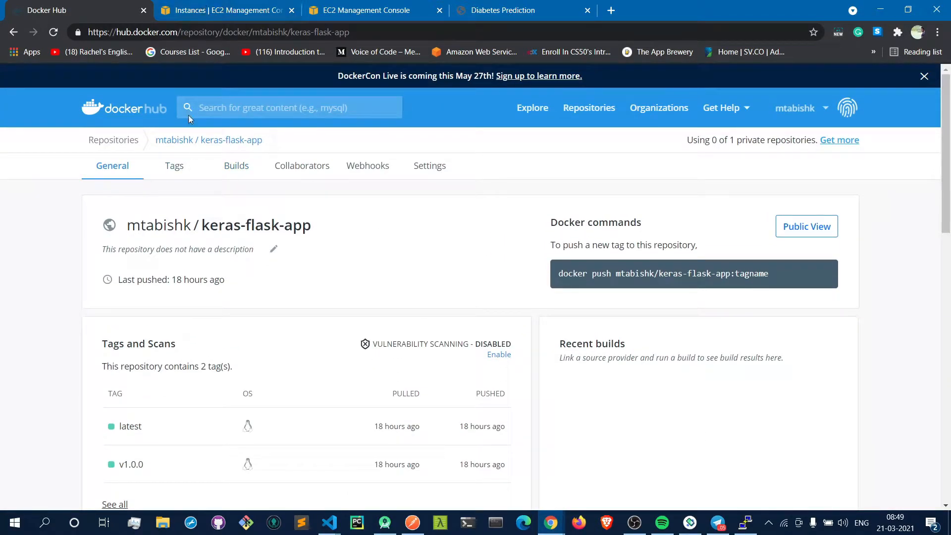
mouse_move(212, 10)
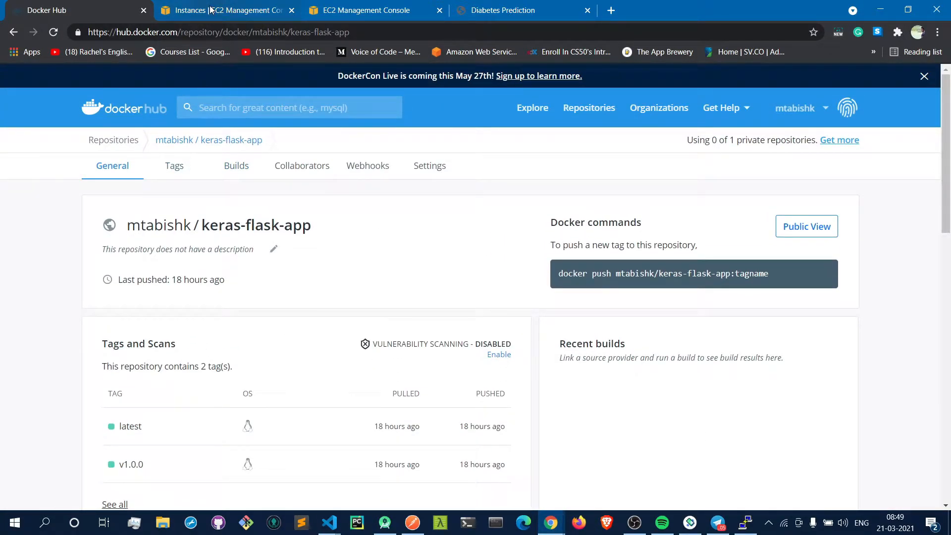
mouse_move(208, 10)
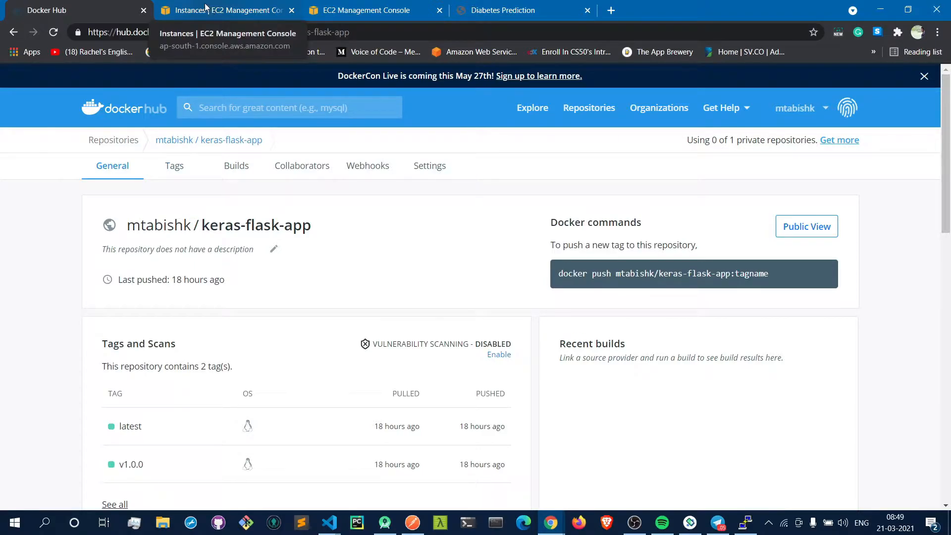
- From the EC2 instances page, run kubectl get pods and get deploy showing flask-keras 5/5 ready
left_click(226, 10)
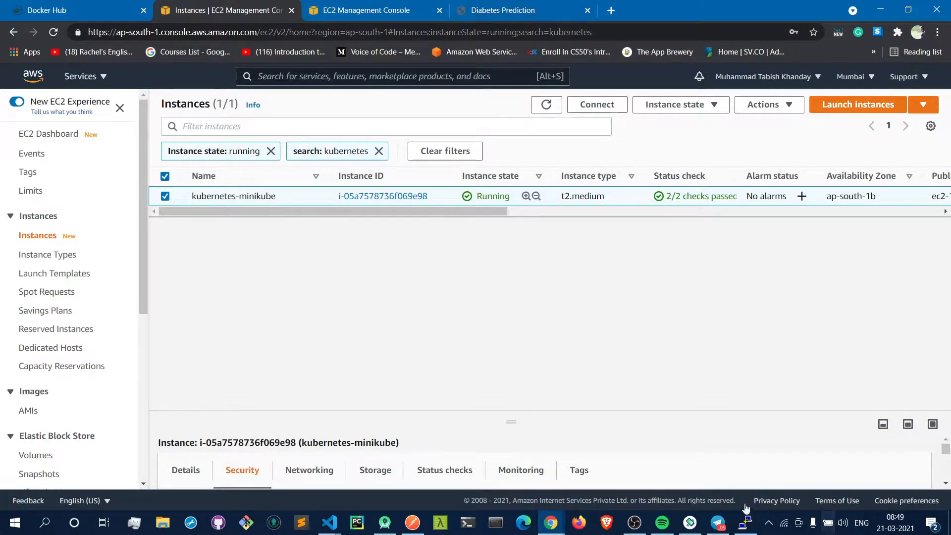
left_click(745, 523)
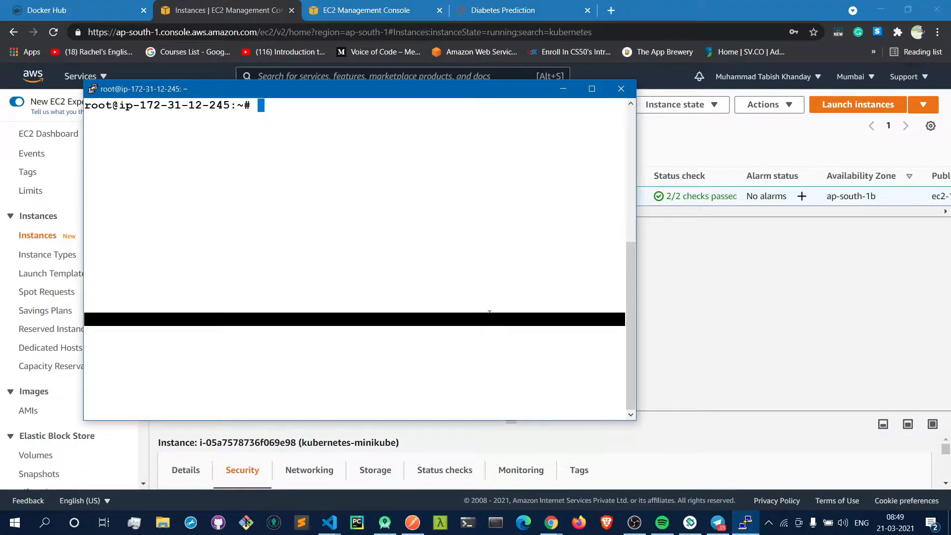
type("kubectl")
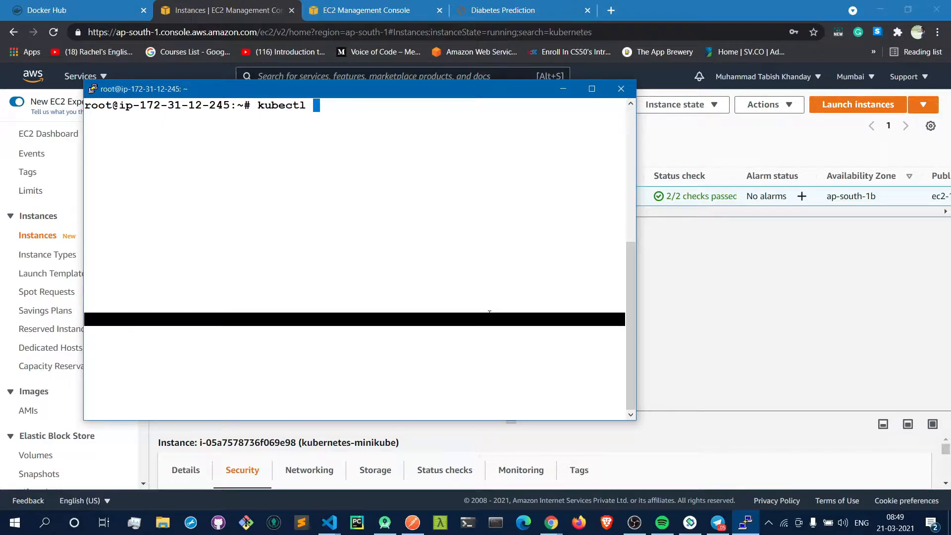
type("get pods")
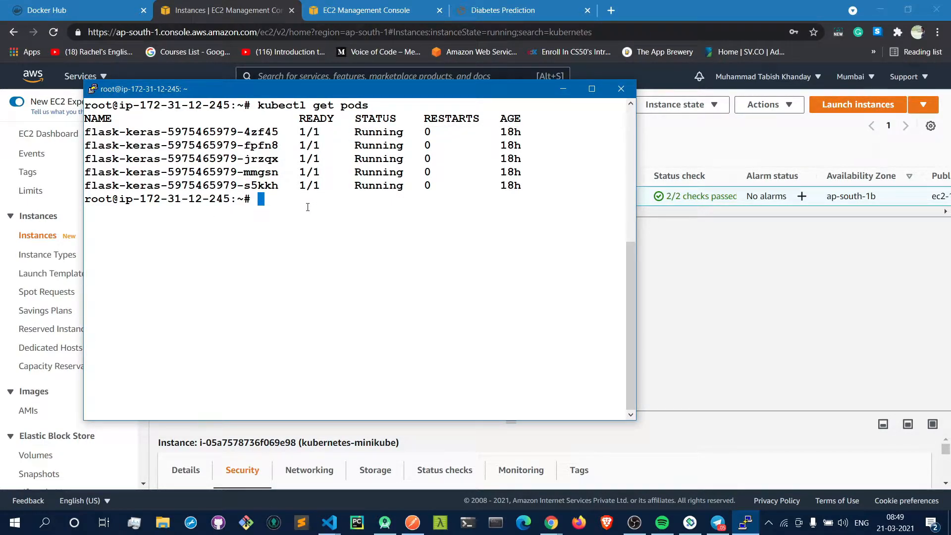
type("kubectl get deploy")
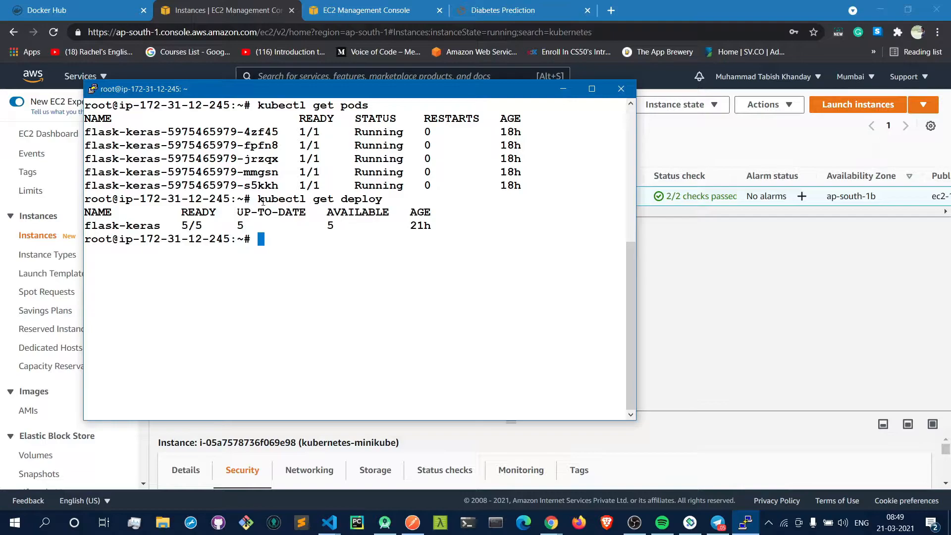
double_click(192, 226)
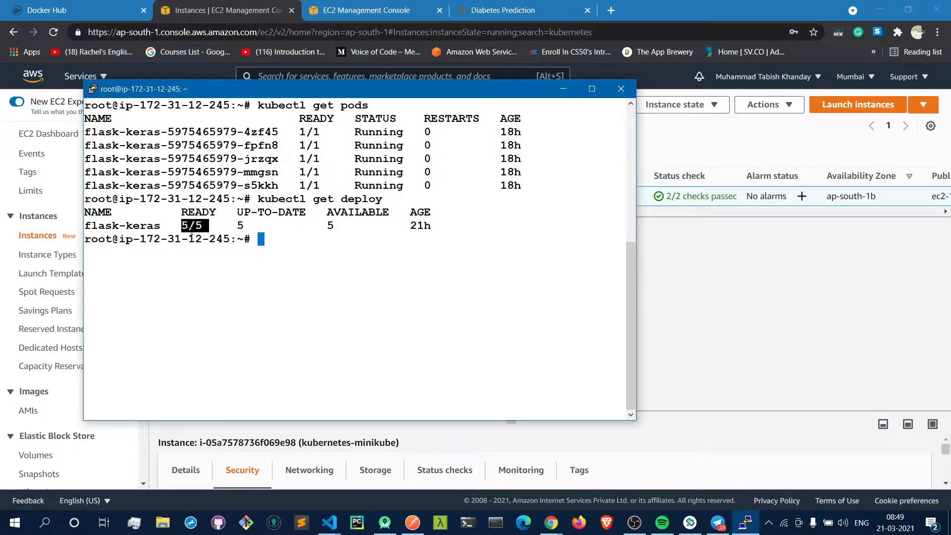
mouse_move(262, 274)
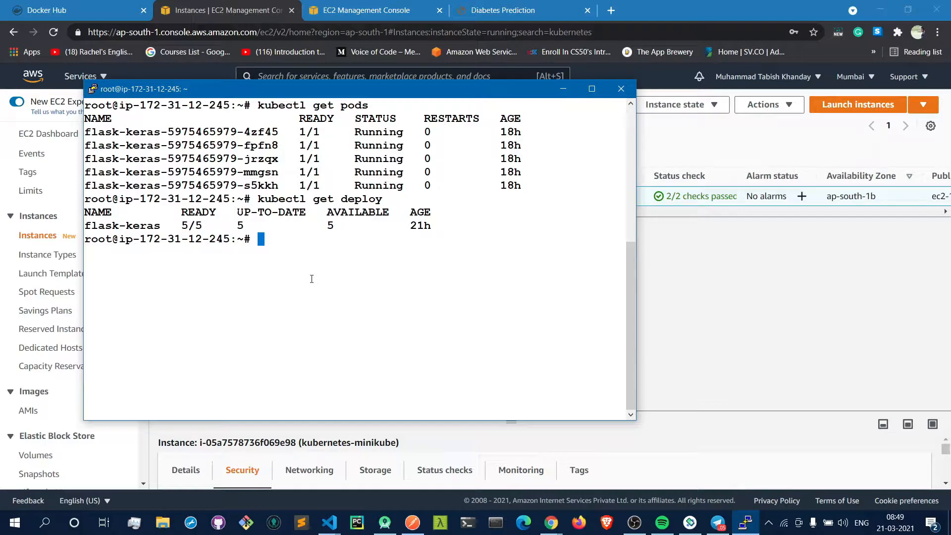
- Run kubectl get svc to confirm my-service is up, then leave the terminal
type("kub")
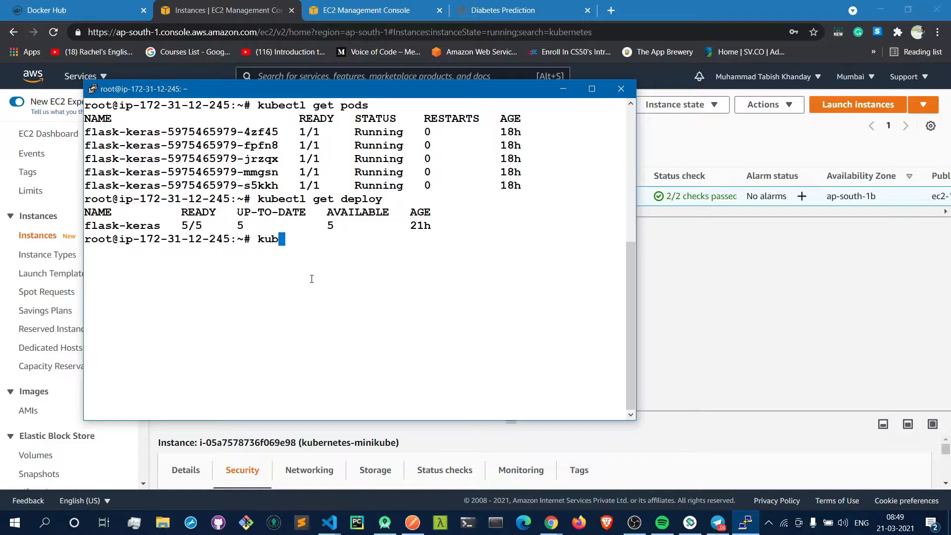
type("ect")
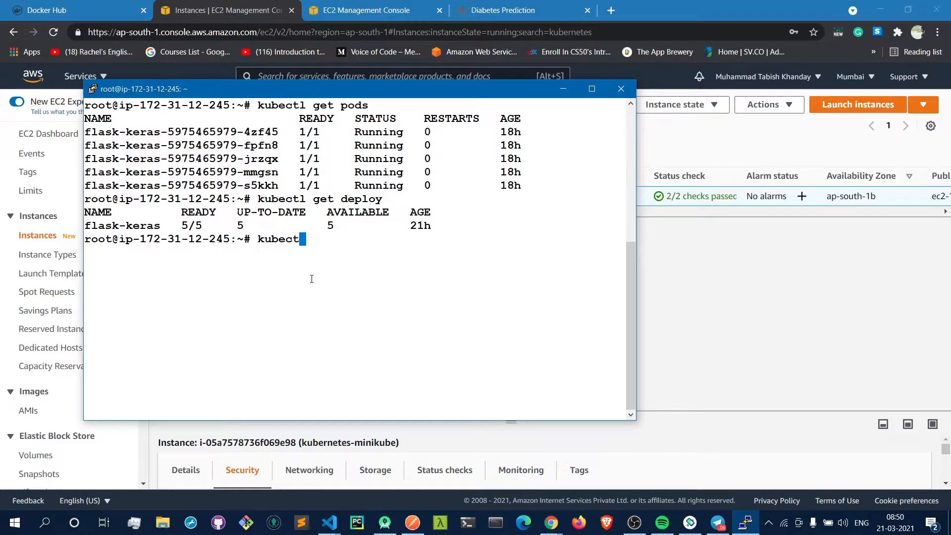
type("get svc")
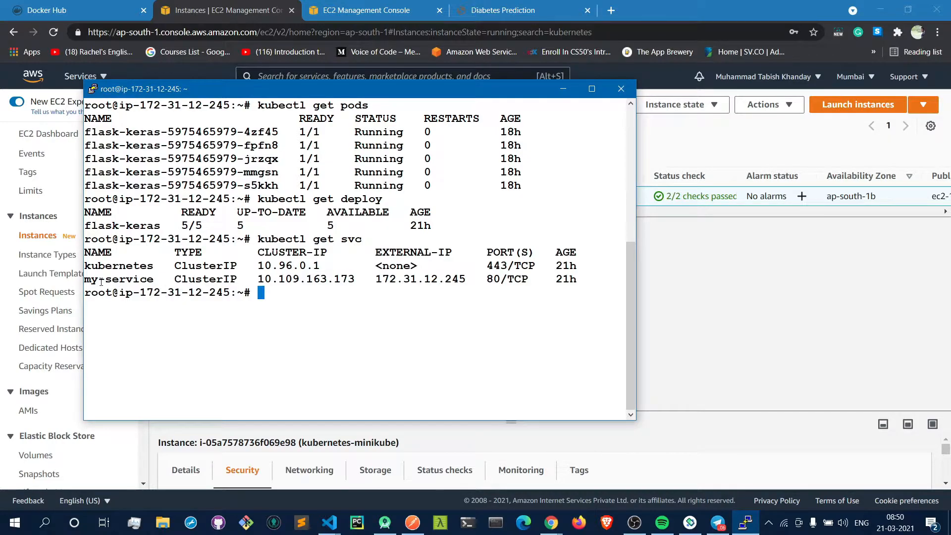
double_click(118, 279)
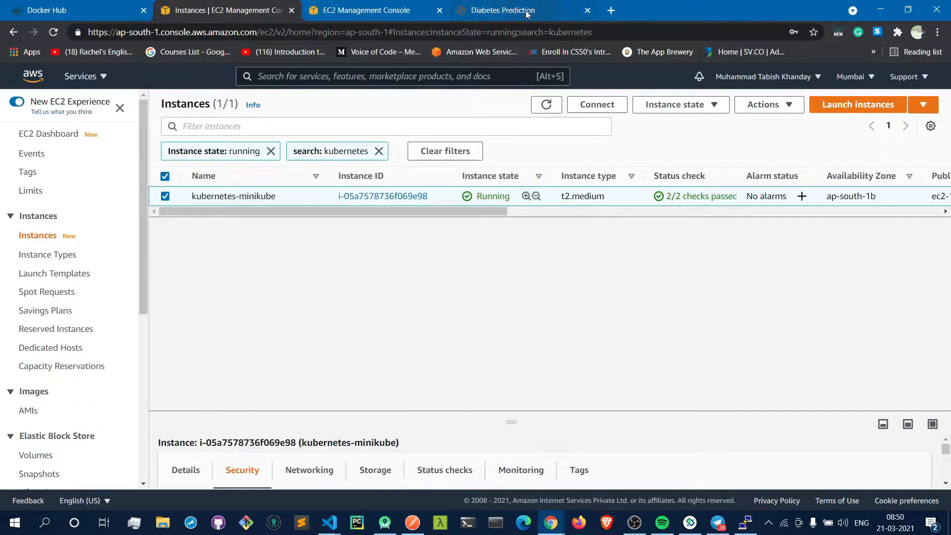
- On the Diabetes Prediction page, enter the first patient values 21 and 12
left_click(502, 10)
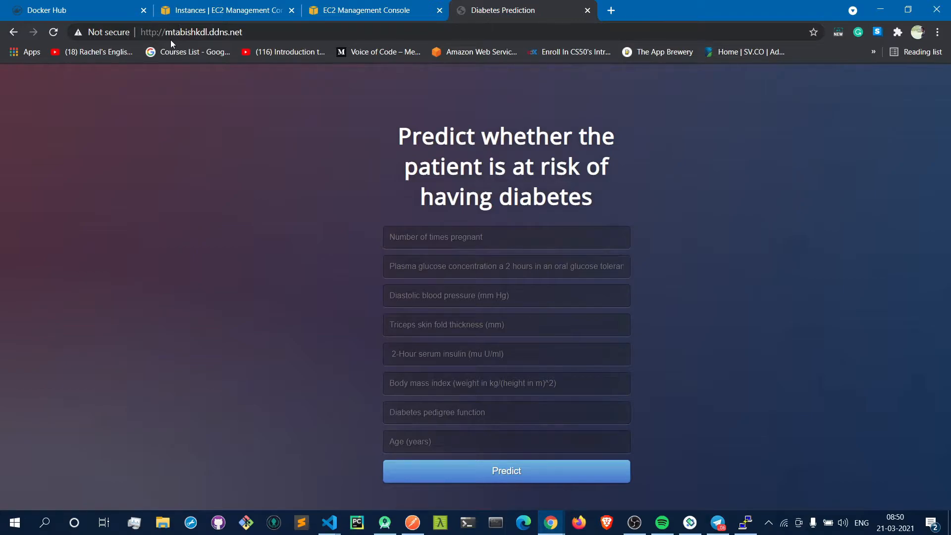
mouse_move(180, 93)
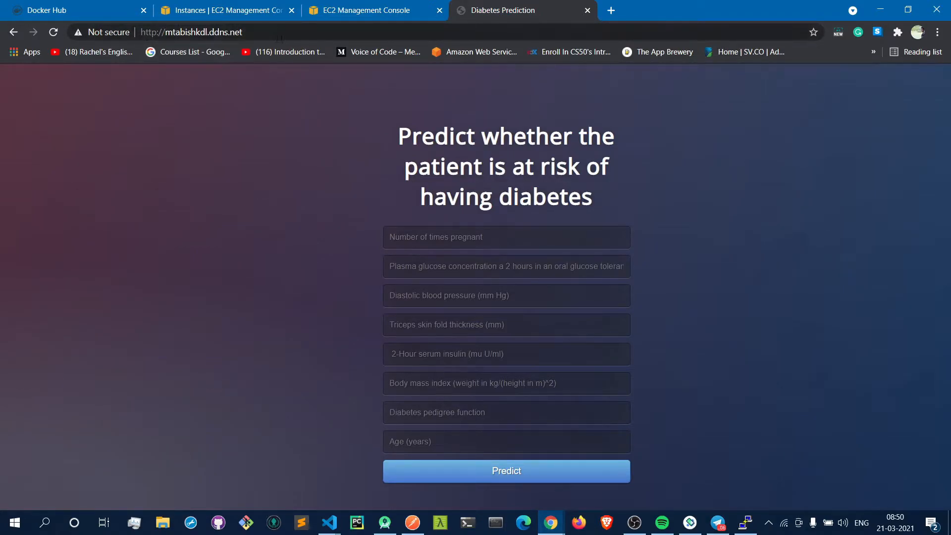
left_click(191, 32)
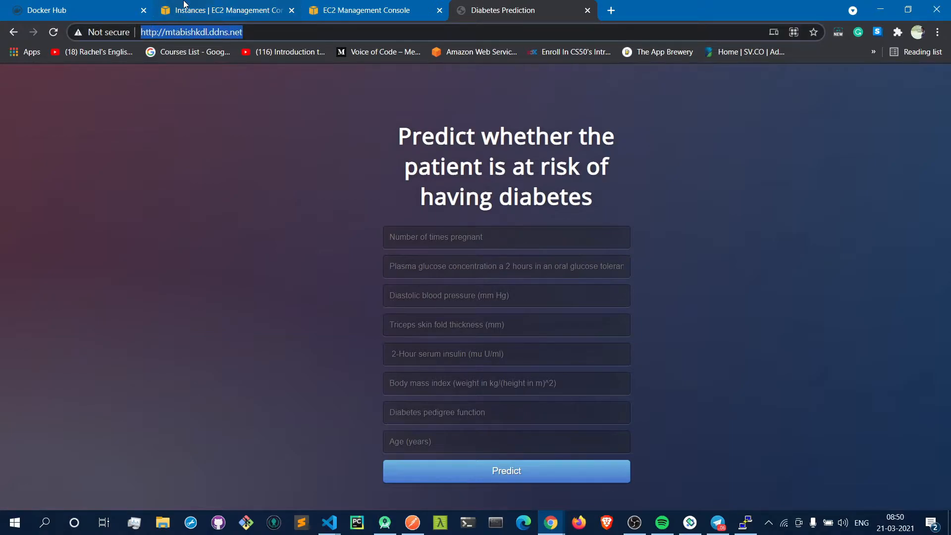
mouse_move(333, 228)
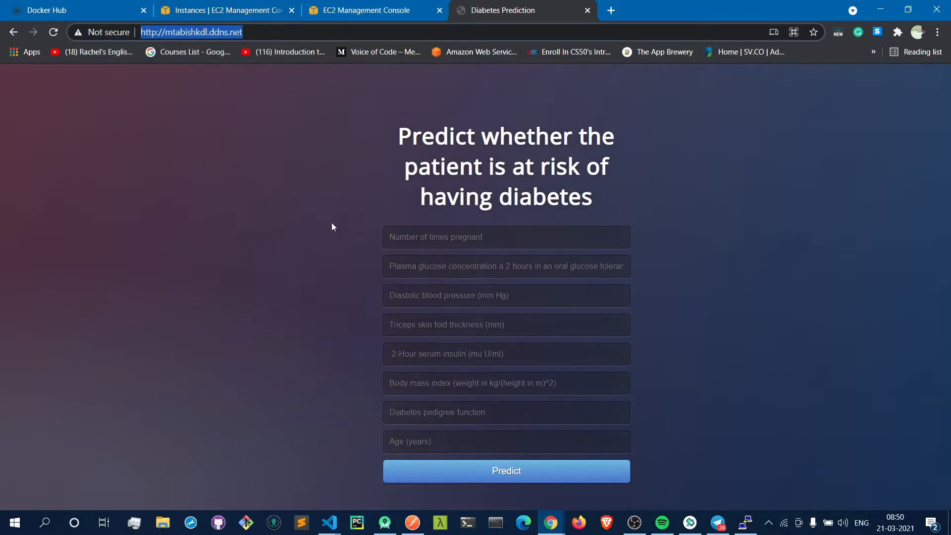
left_click(506, 238)
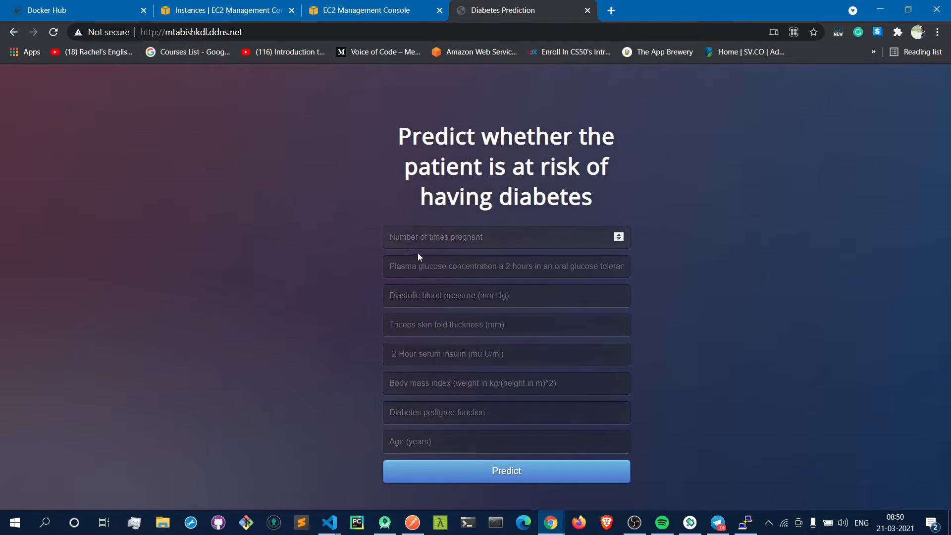
type("21")
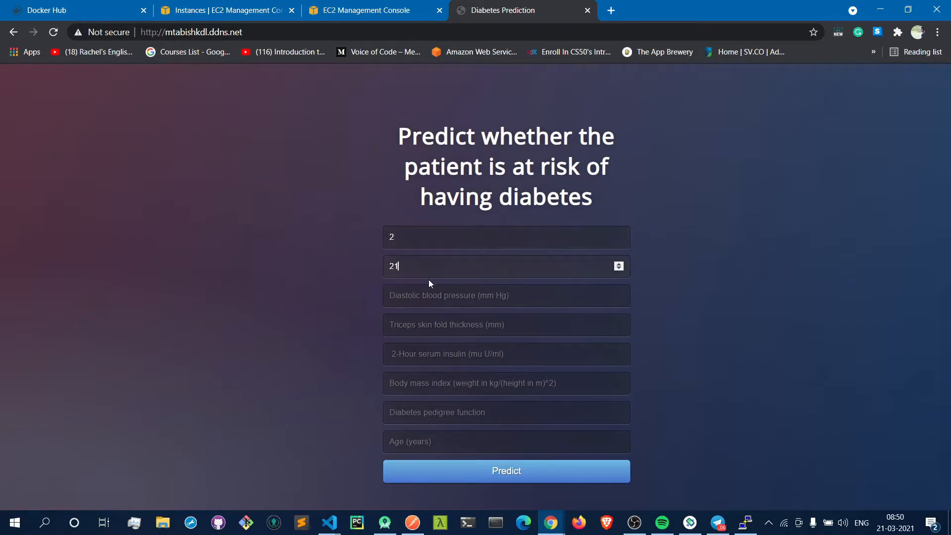
type("12")
left_click(506, 382)
type("4")
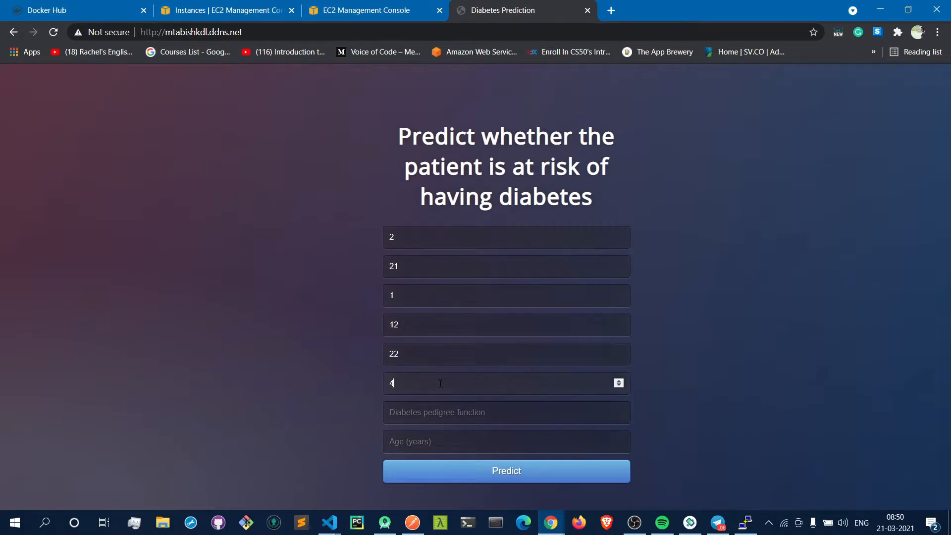
- Enter 5.7, 12.123 and the age, then submit to get "Patient is Diabetes Positive"
type("5.7")
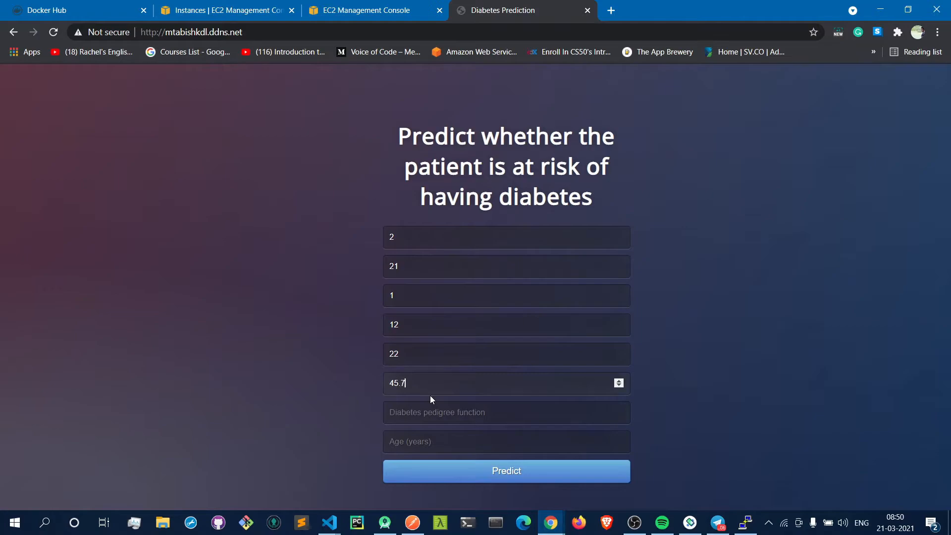
type("12.123")
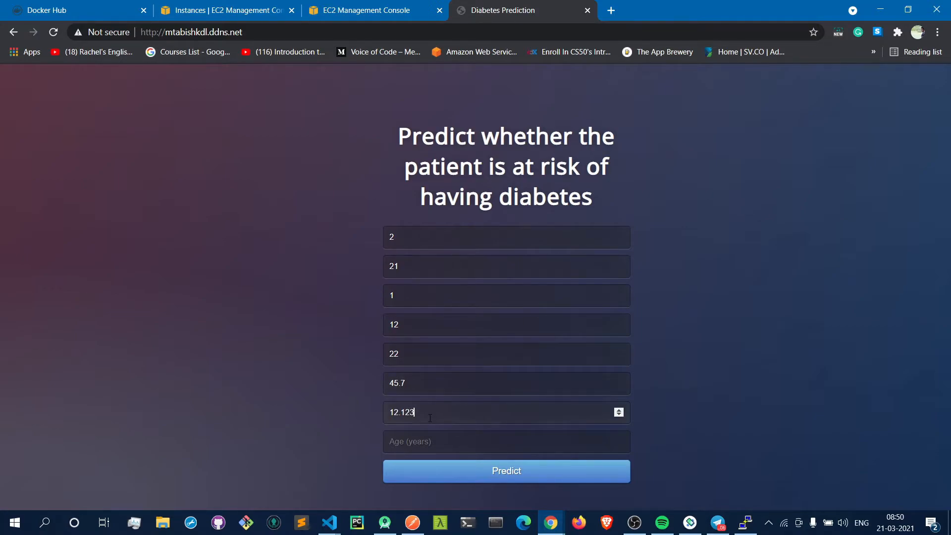
left_click(506, 472)
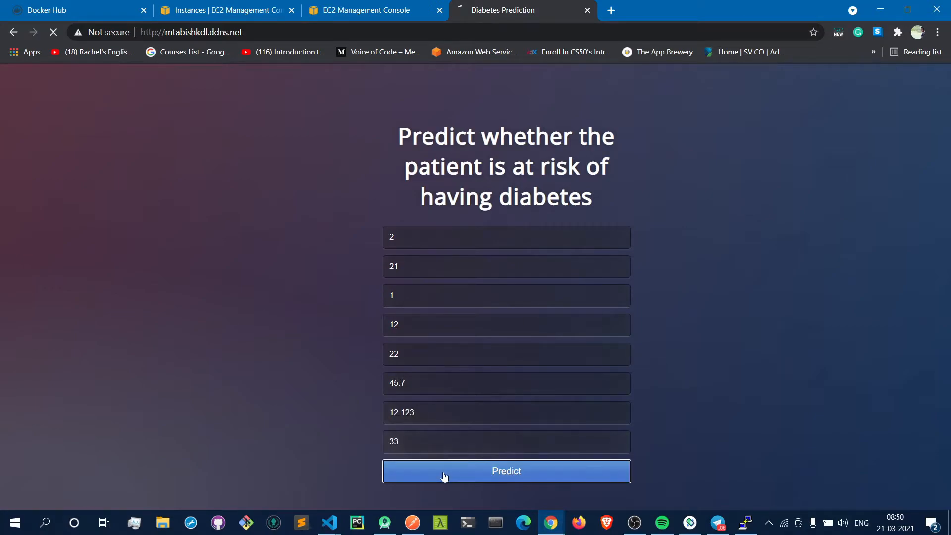
left_click(506, 471)
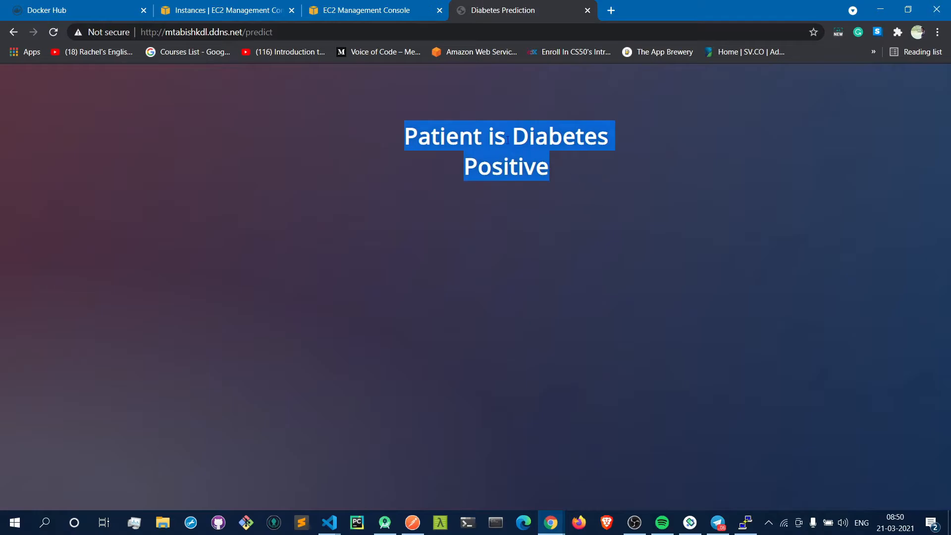
left_click(276, 116)
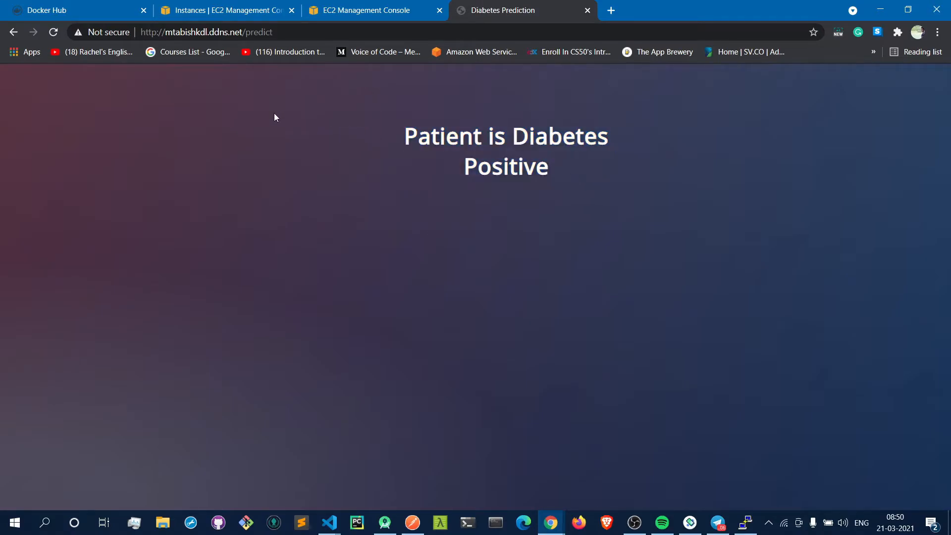
mouse_move(419, 494)
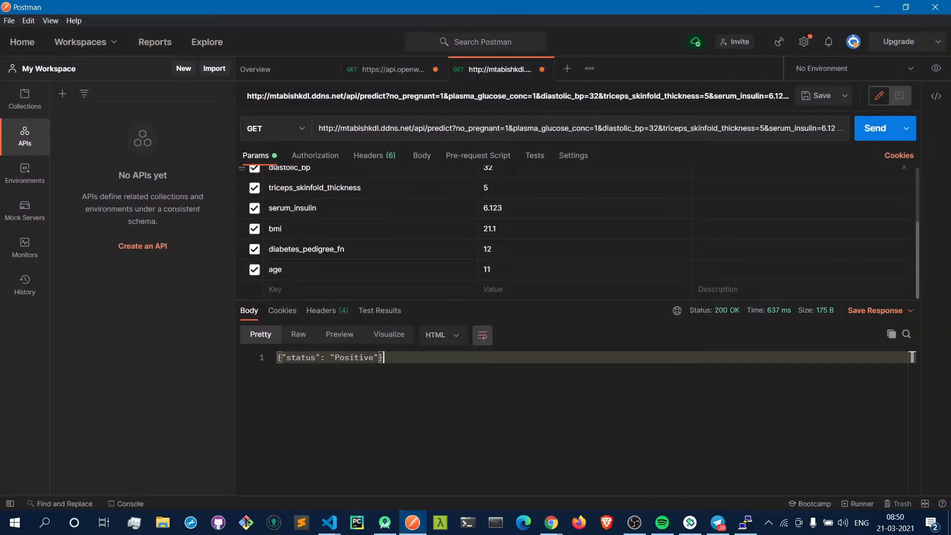
- Change the Params values to diastolic_bp 1, triceps 51, bmi 1.1, pedigree 2
scroll("up", 3)
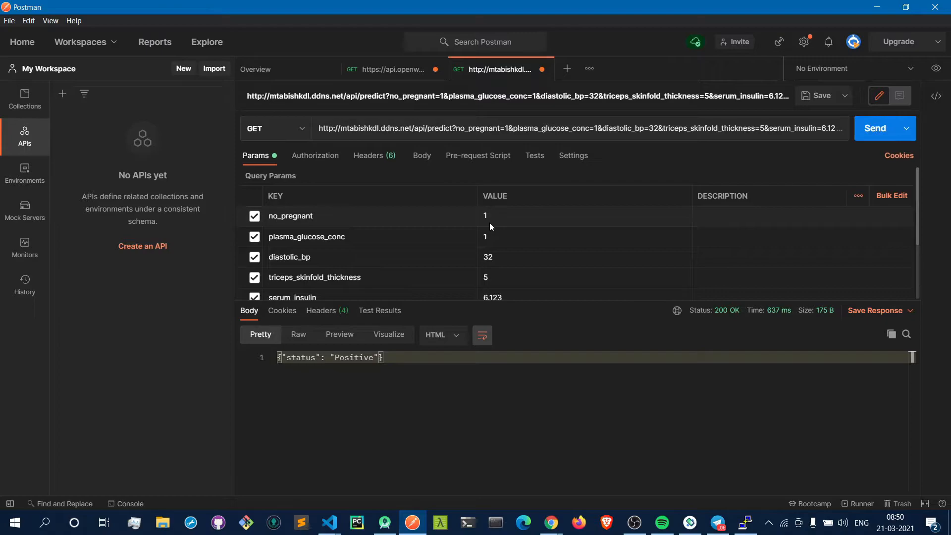
type("1")
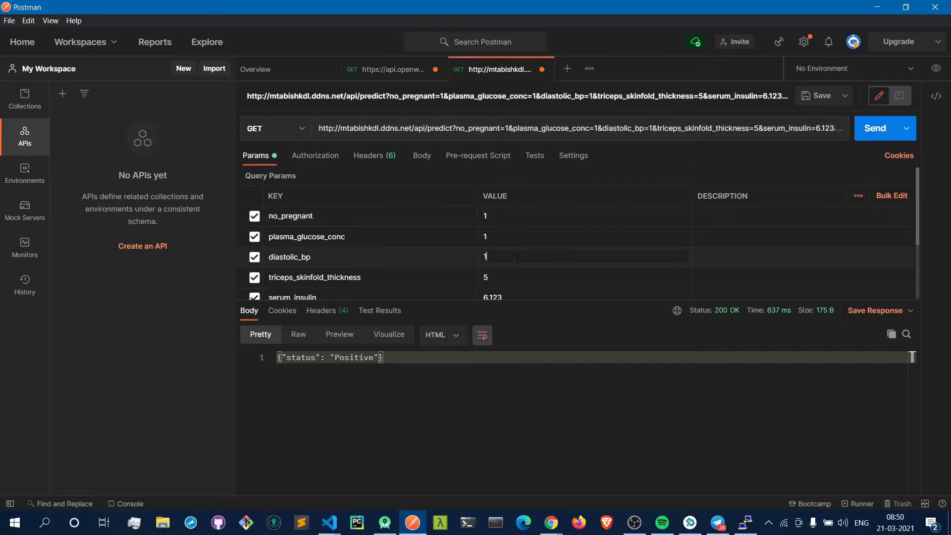
scroll("down", 3)
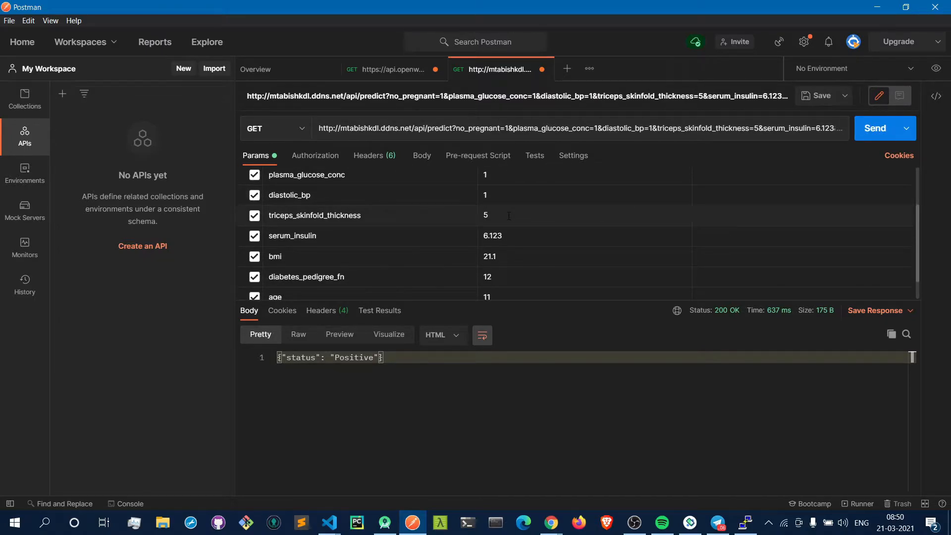
type("1")
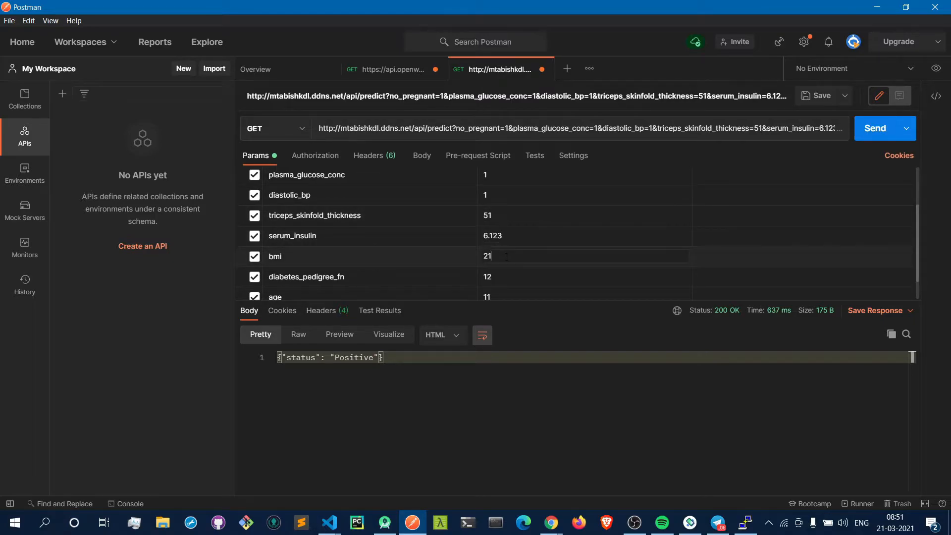
key("Backspace")
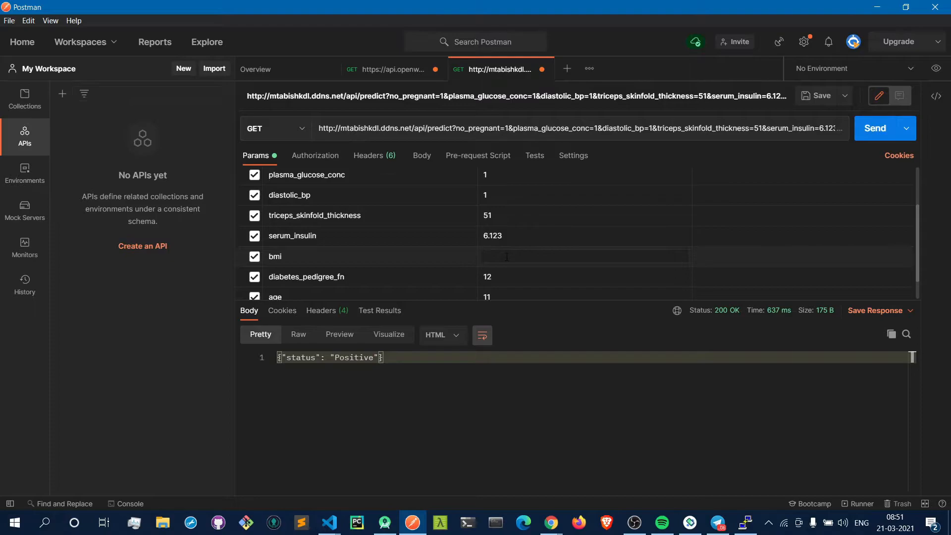
type("1.1")
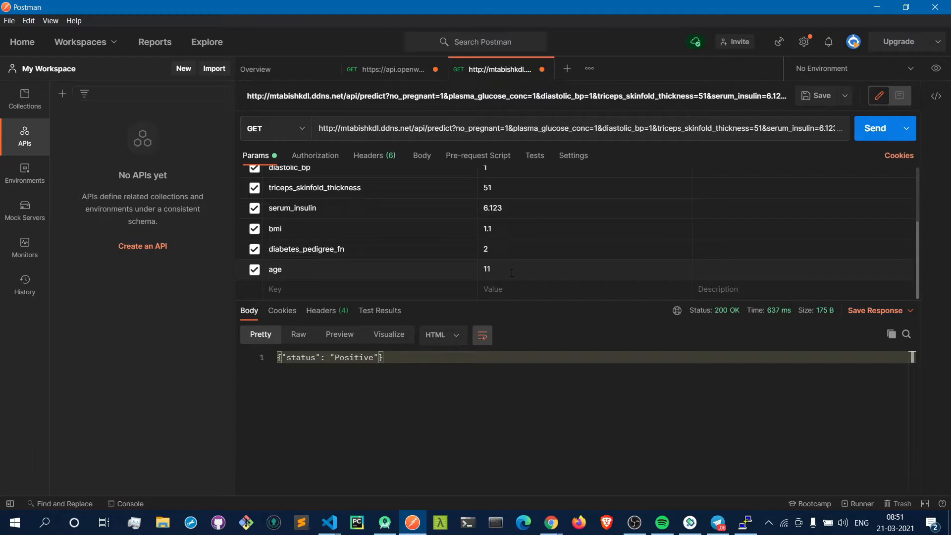
type("2")
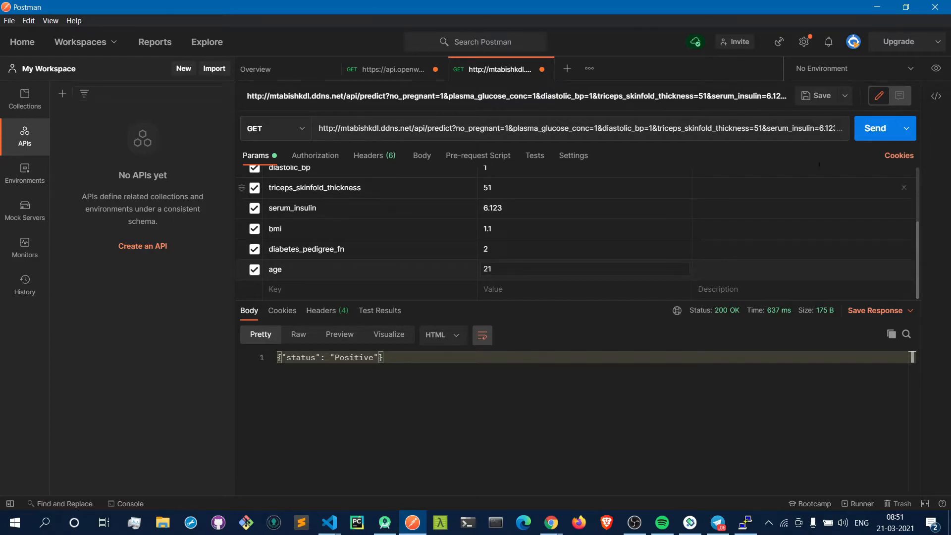
- Send the predict request and read the {"status": "Negative"} response
left_click(875, 128)
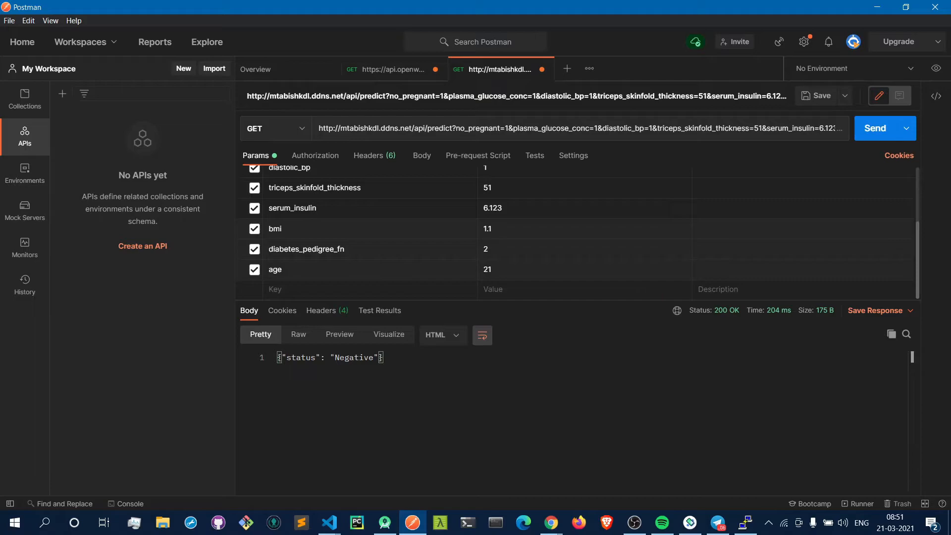
triple_click(329, 356)
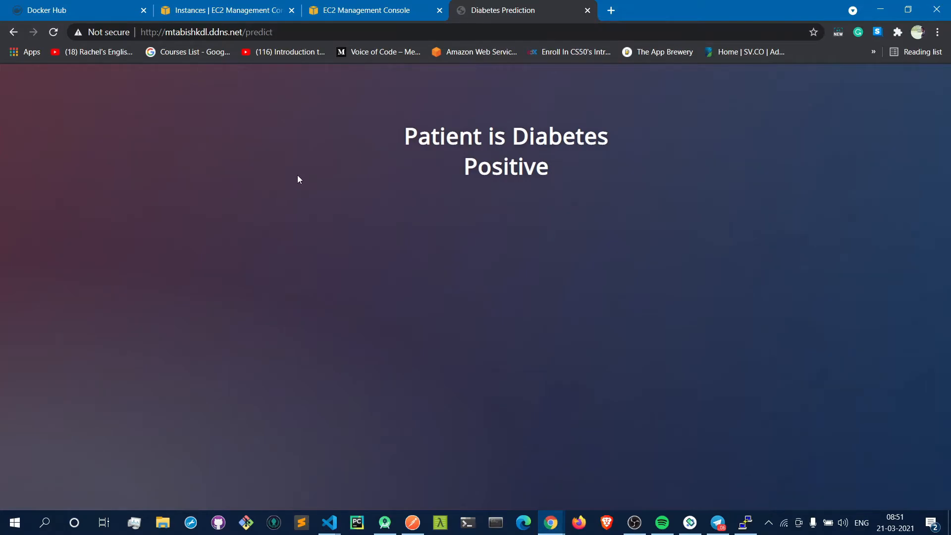
mouse_move(343, 208)
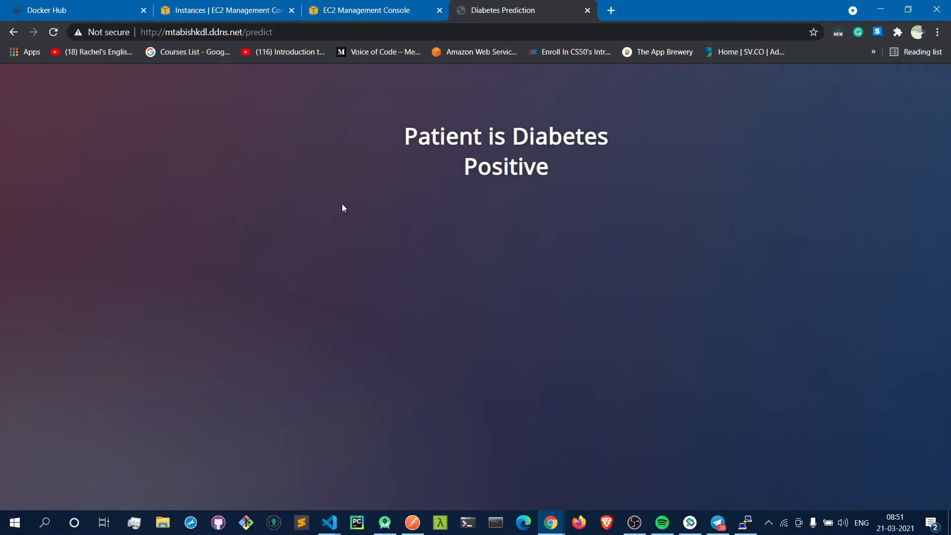
mouse_move(731, 406)
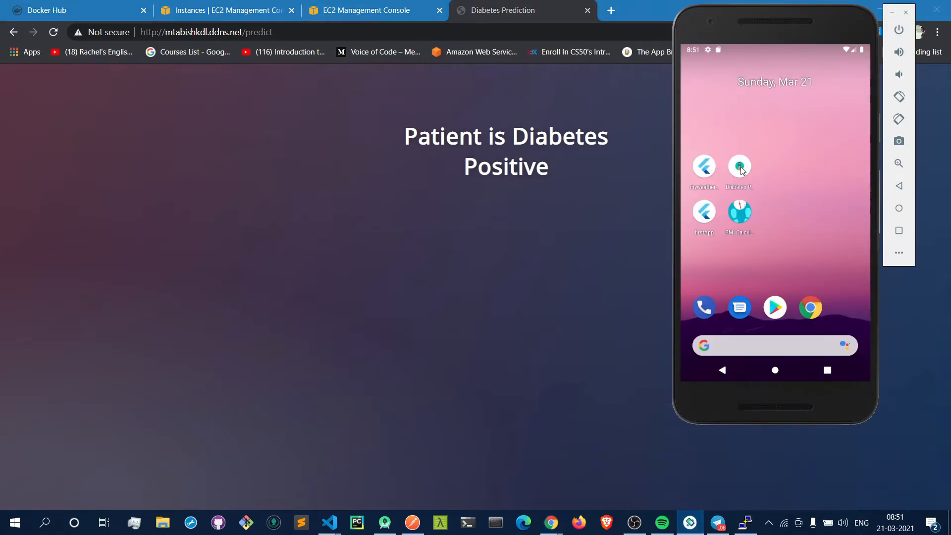
- Launch the mobile diabetes app and fill the patient fields, ending with age 56
left_click(739, 167)
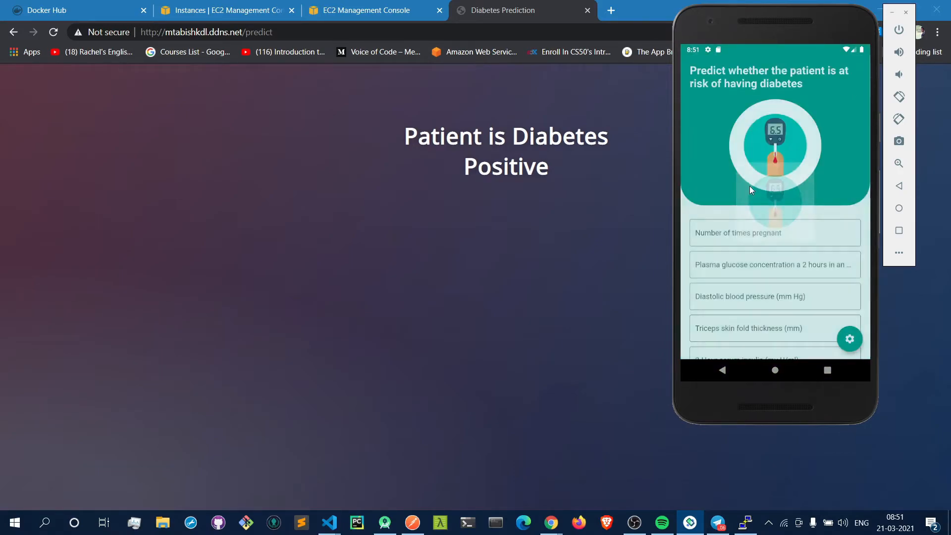
left_click(774, 233)
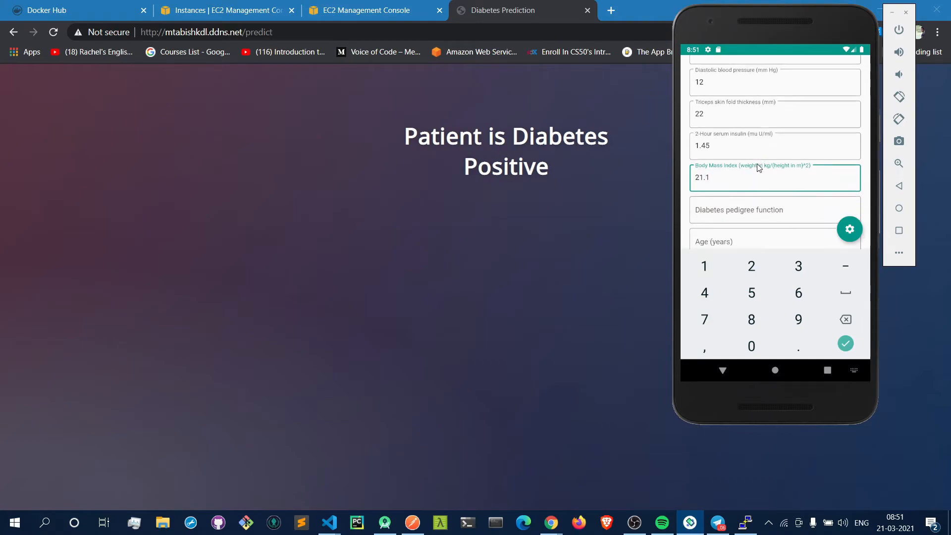
left_click(775, 210)
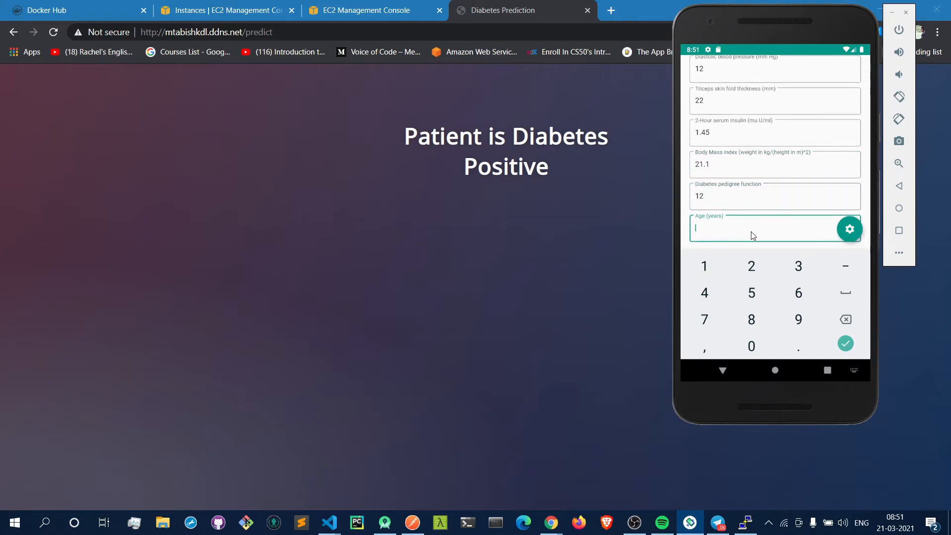
type("56")
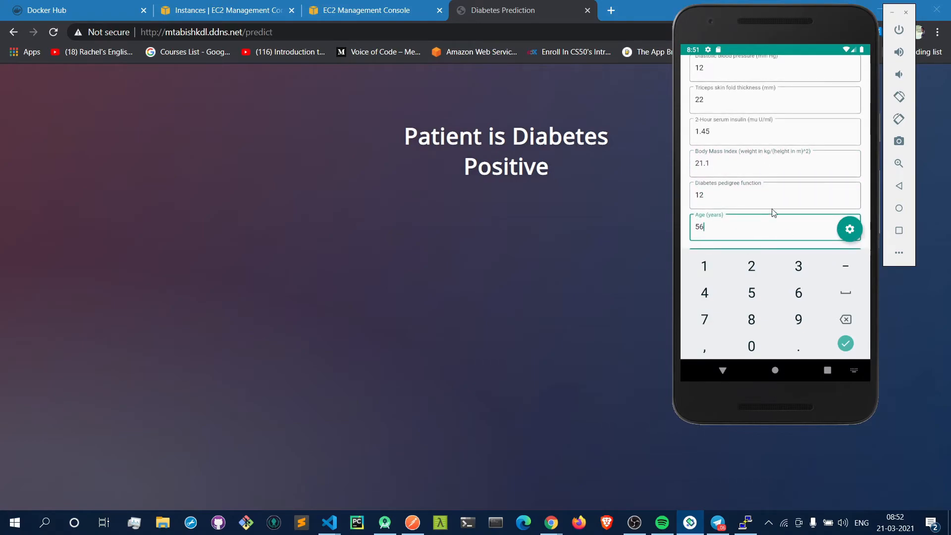
- Dismiss the keyboard and run Predict to get "Patient is Diabetes Positive"
left_click(846, 343)
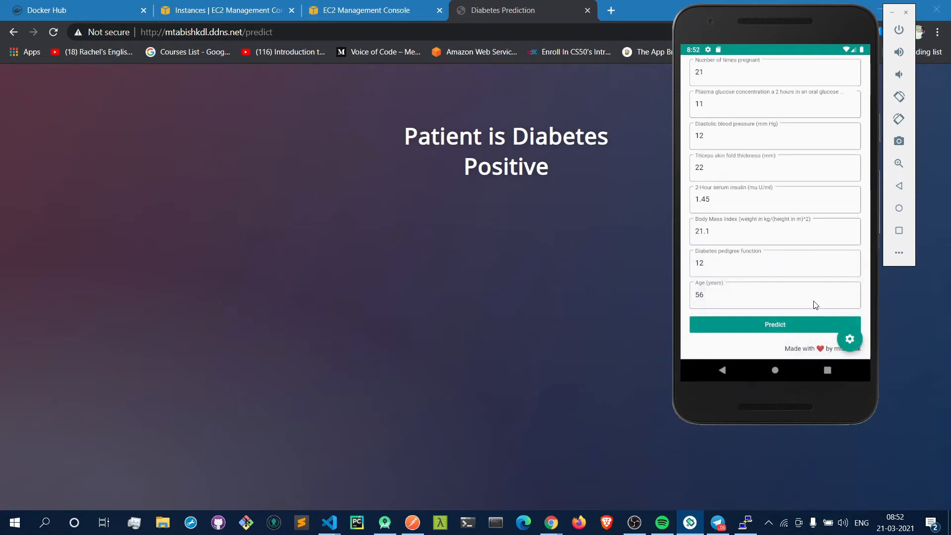
left_click(775, 295)
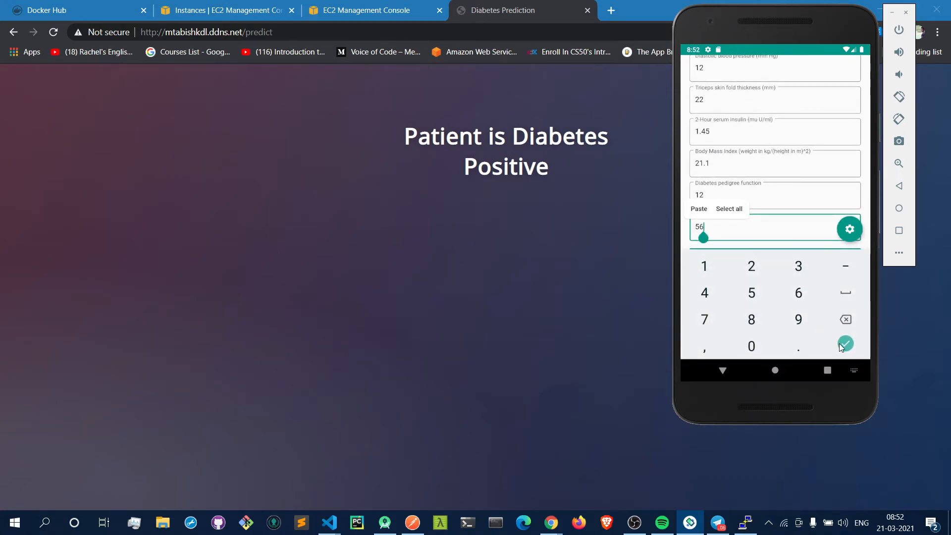
left_click(846, 342)
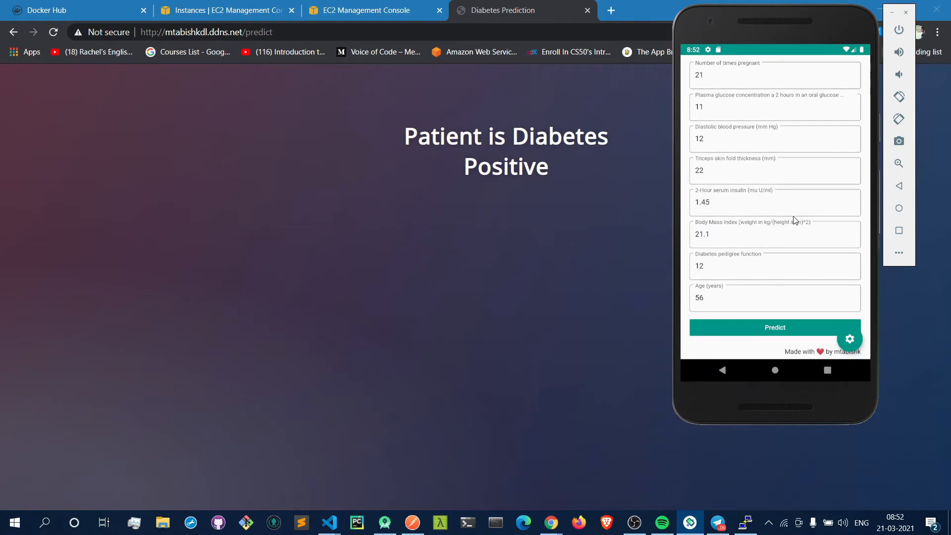
left_click(774, 327)
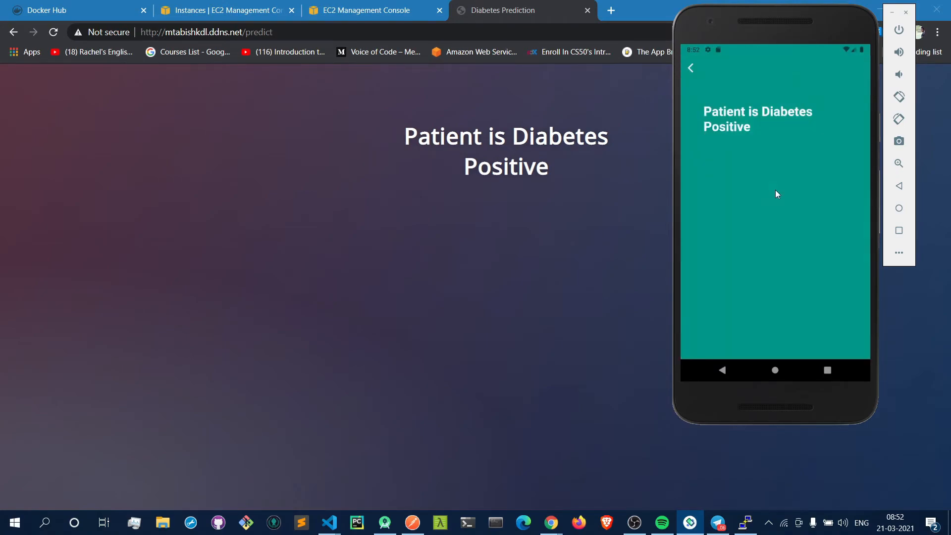
mouse_move(721, 111)
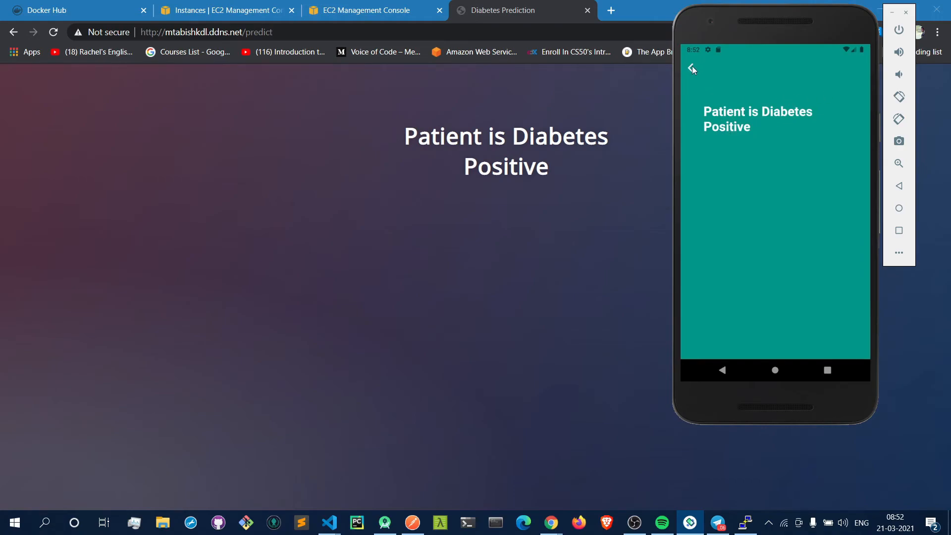
- Return to the empty form and confirm the server hostname mtabishkdl.ddns.net unchanged
left_click(687, 67)
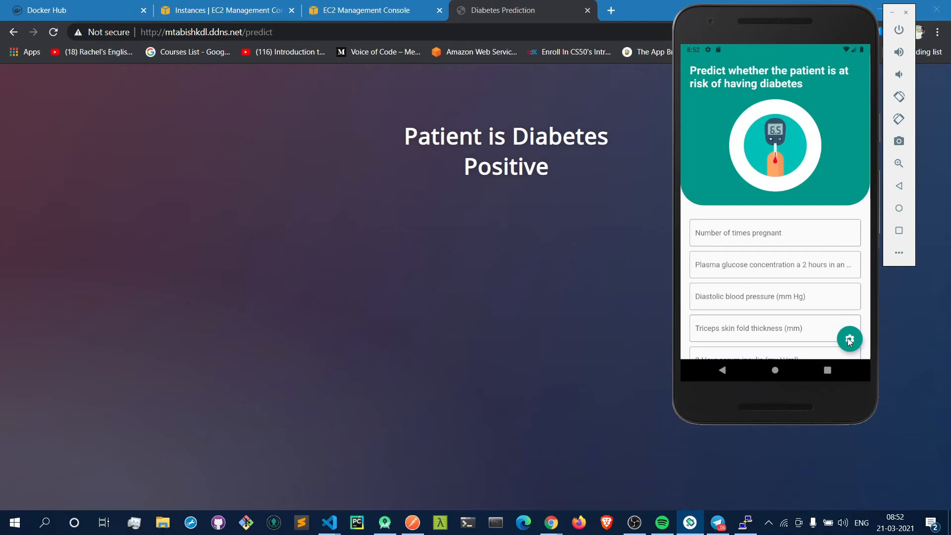
left_click(850, 339)
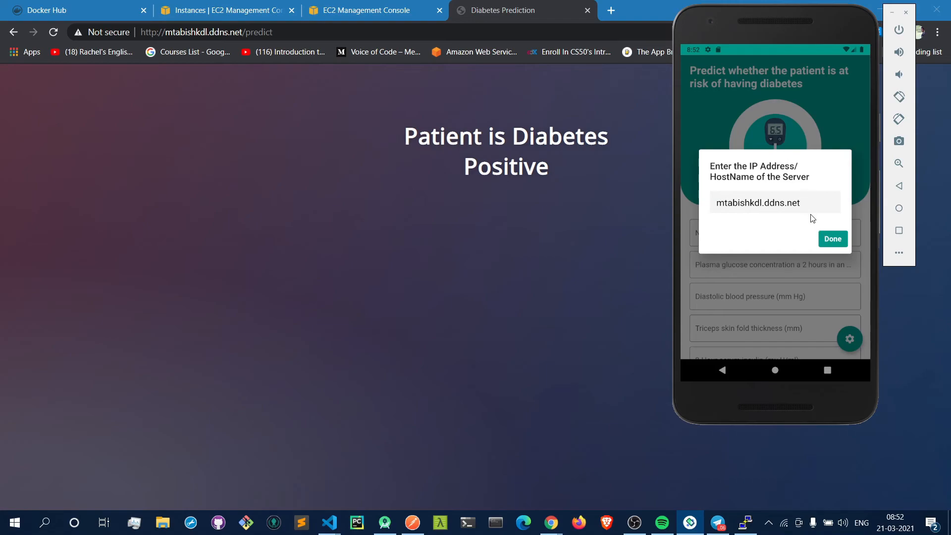
mouse_move(806, 235)
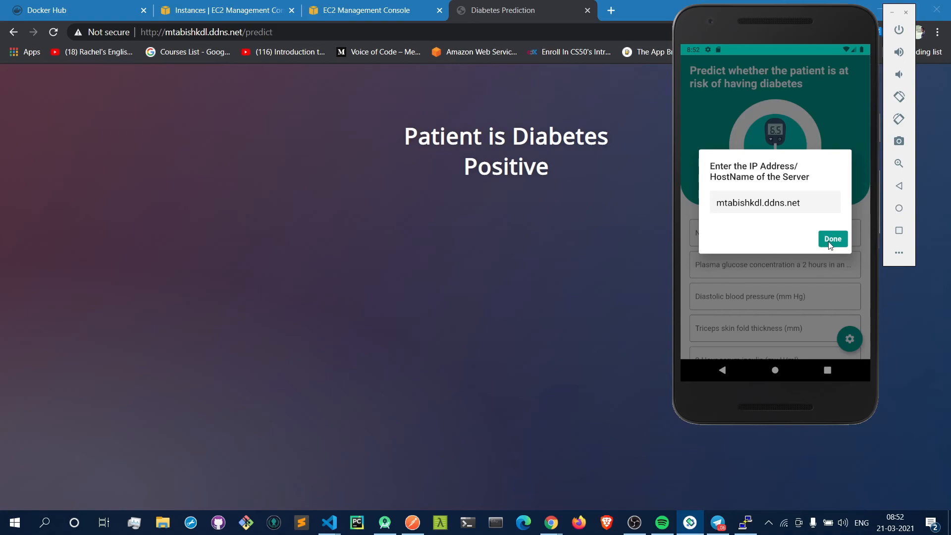
left_click(832, 239)
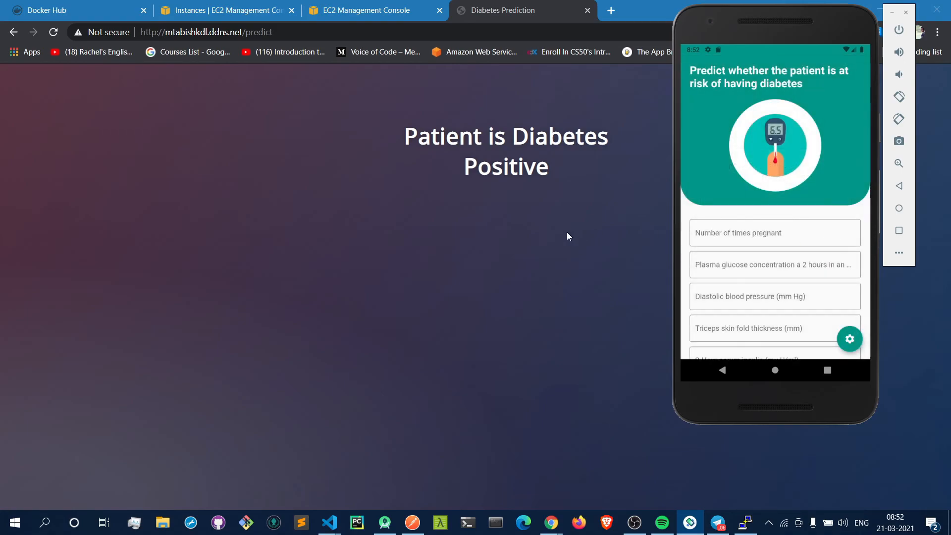